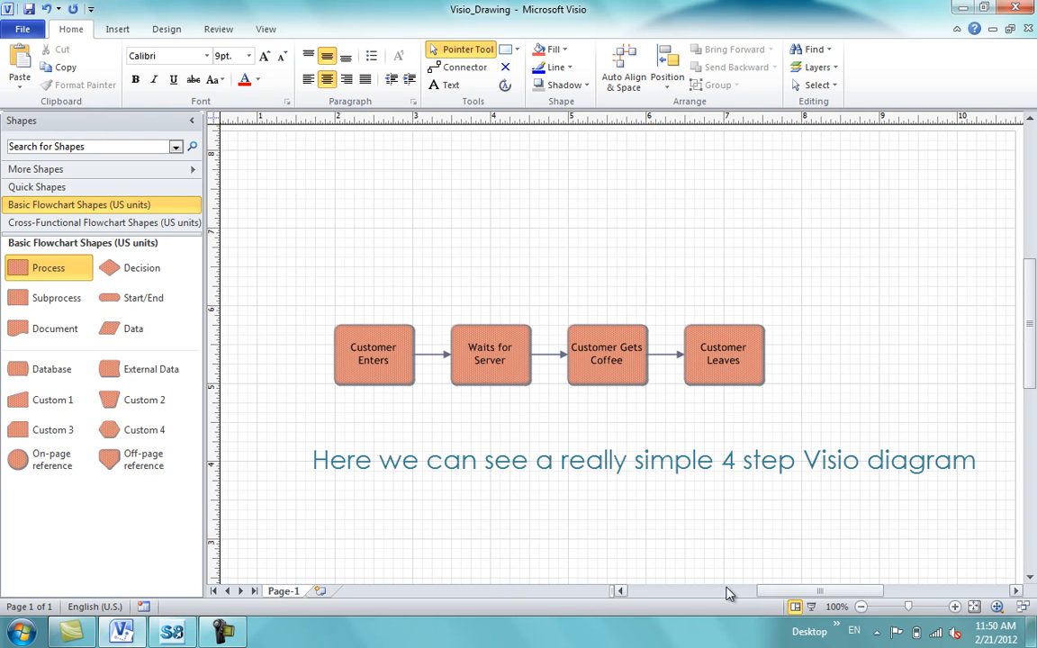
{"action": "mouse_move", "coordinate": [725, 593]}
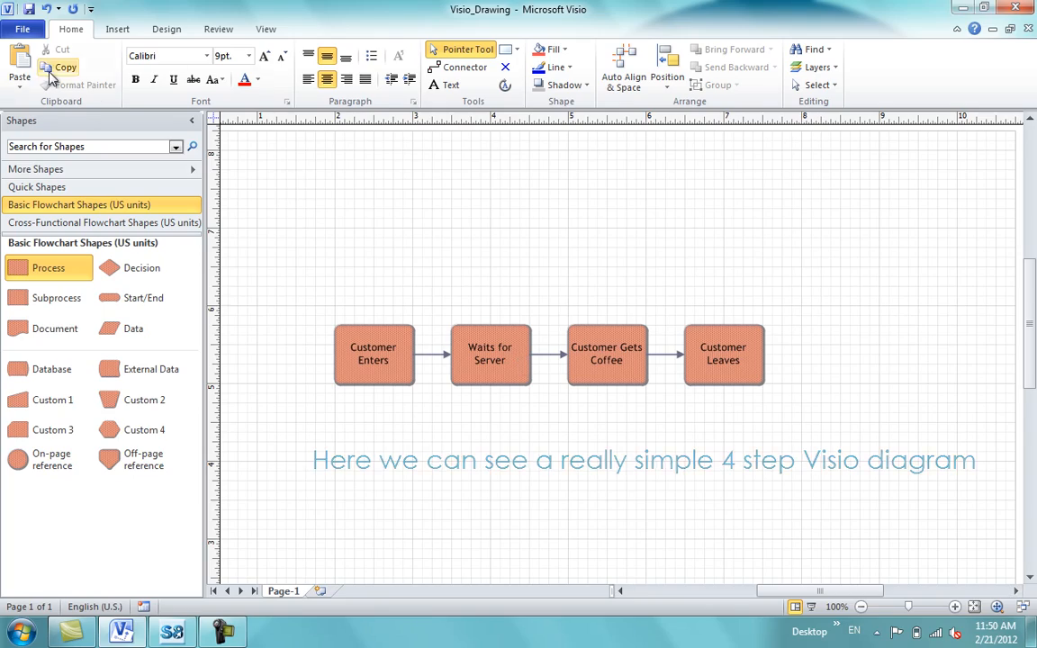
- Open the File tab's Info page for the coffee-shop flowchart drawing in Visio
{"action": "left_click", "coordinate": [21, 29]}
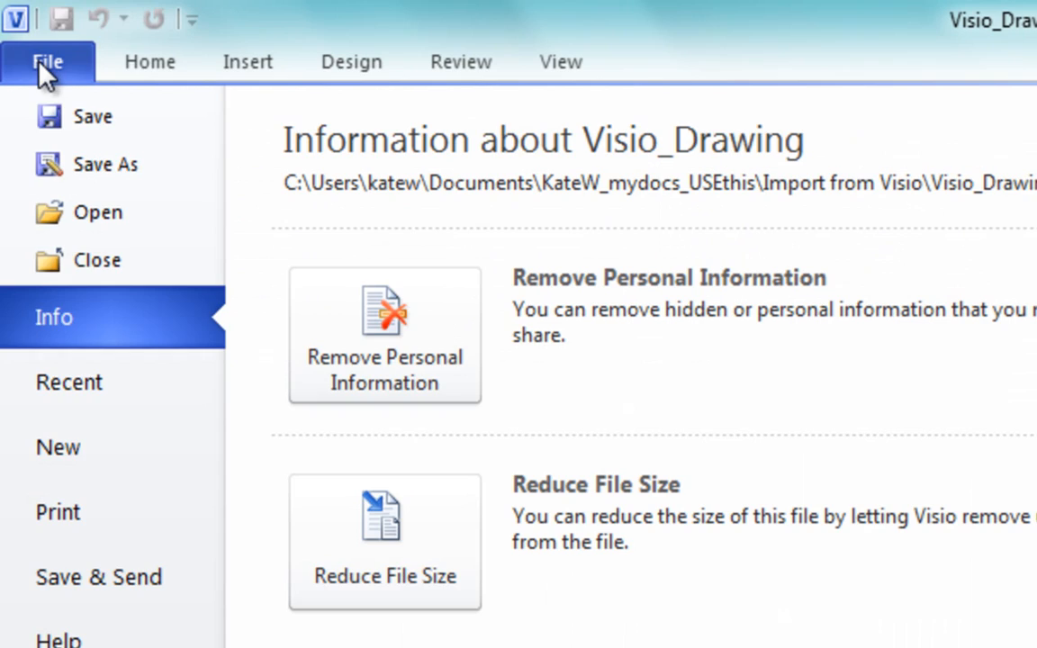
- Save the flowchart as an XML Drawing named Visio_Drawing
{"action": "left_click", "coordinate": [106, 164]}
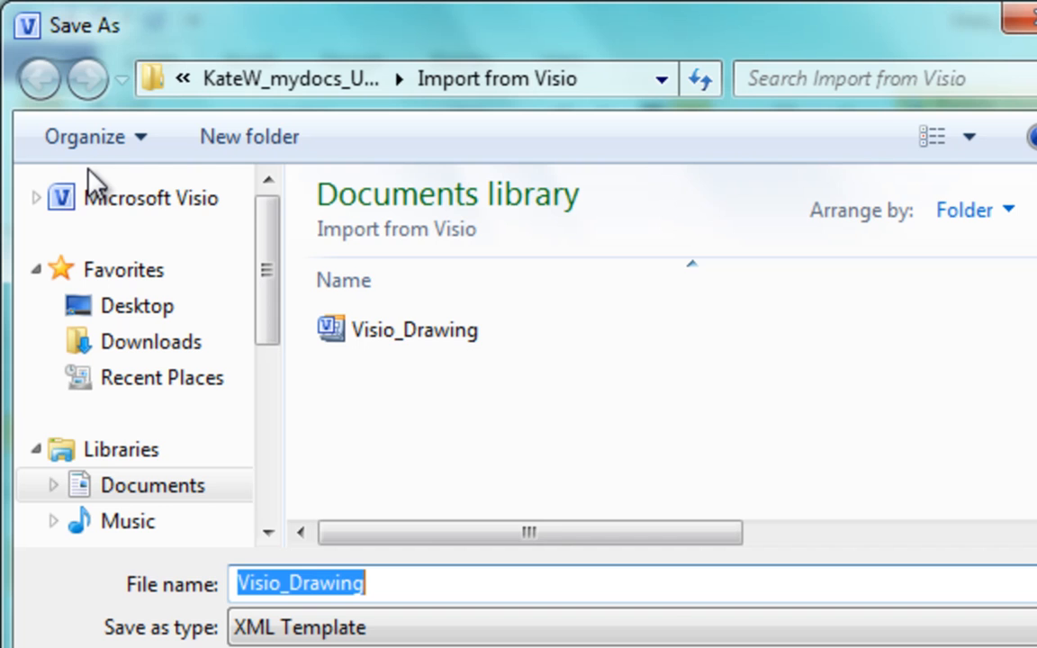
{"action": "left_click", "coordinate": [982, 584]}
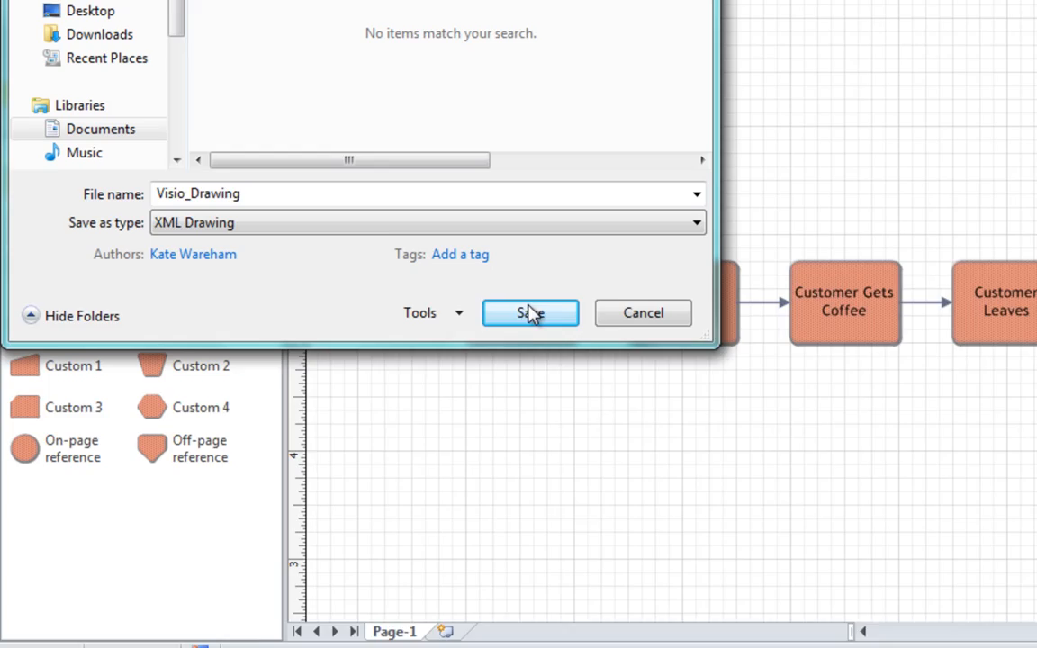
{"action": "left_click", "coordinate": [530, 312]}
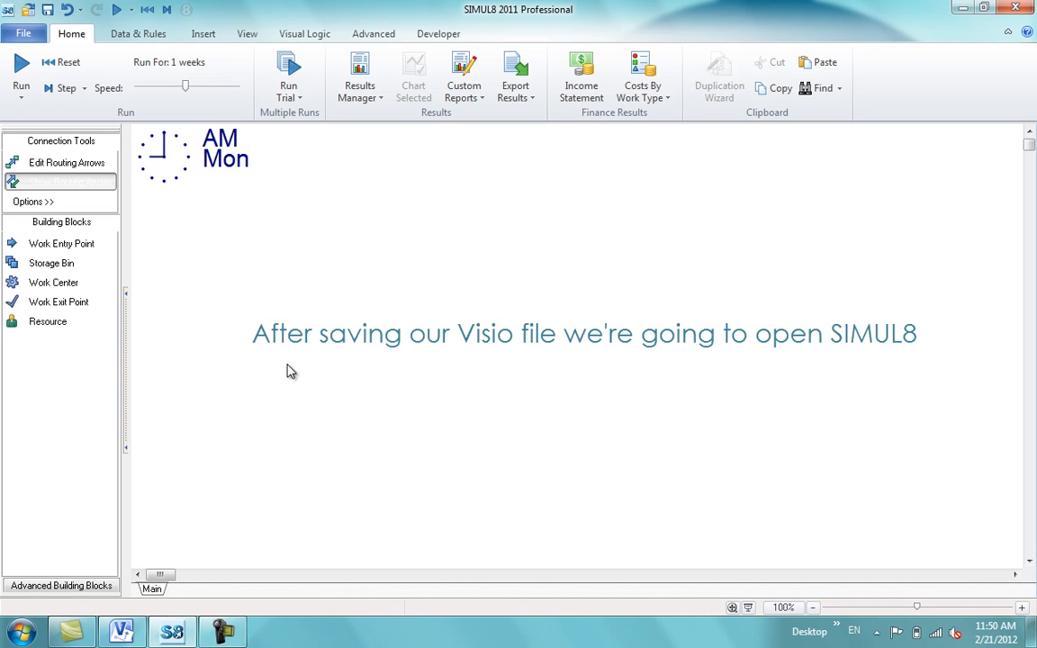
- Open Visio_Drawing in SIMUL8 as a Visio XML drawing (*.vdx)
{"action": "left_click", "coordinate": [23, 33]}
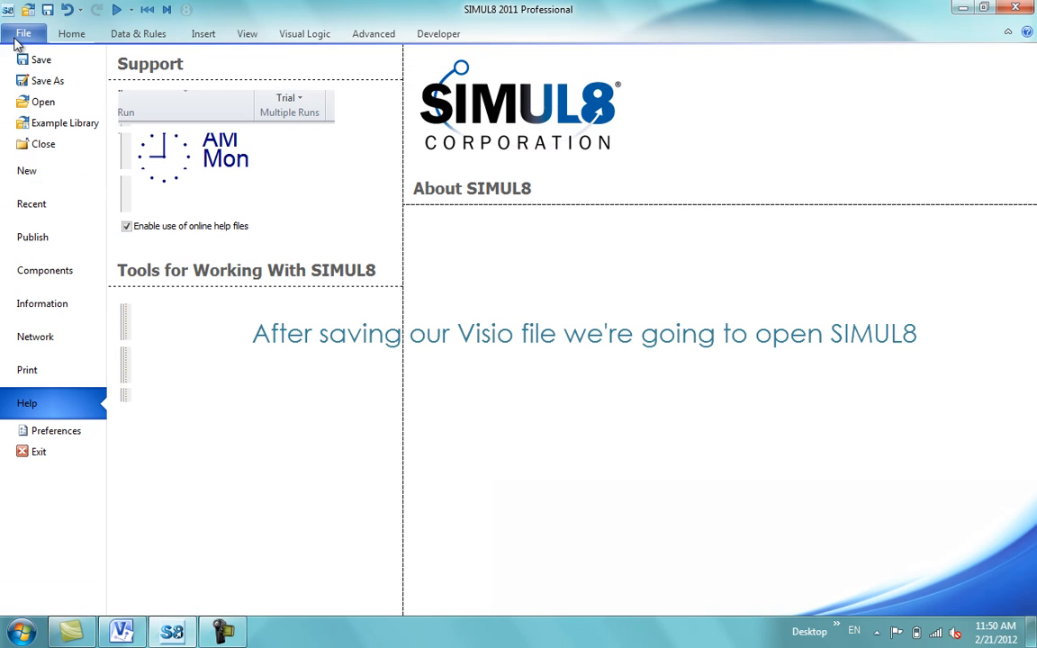
{"action": "left_click", "coordinate": [71, 33]}
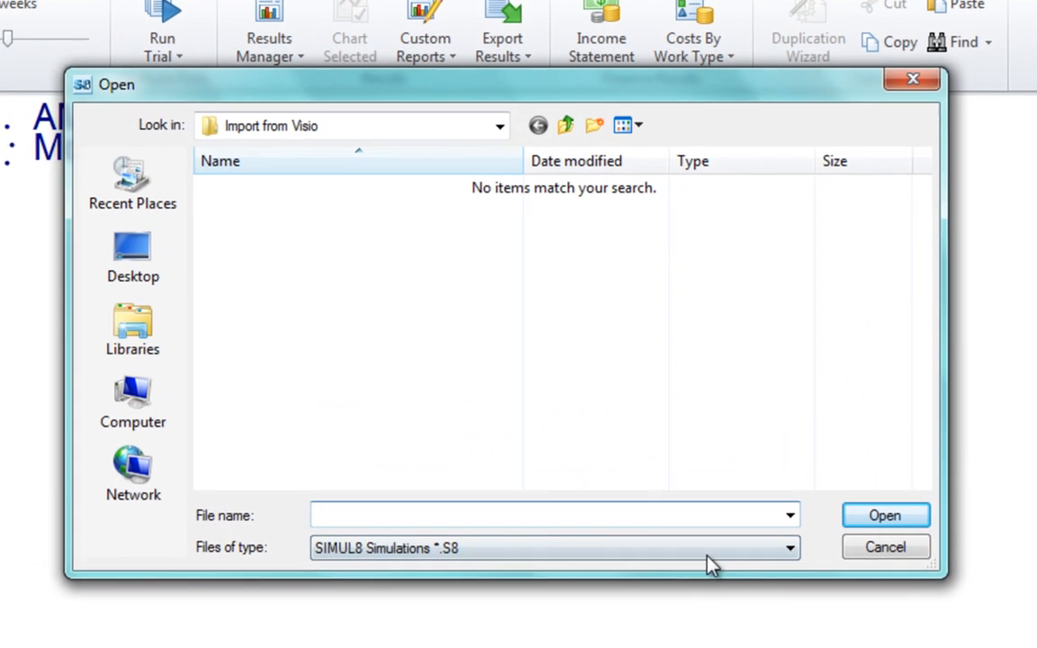
{"action": "left_click", "coordinate": [787, 547]}
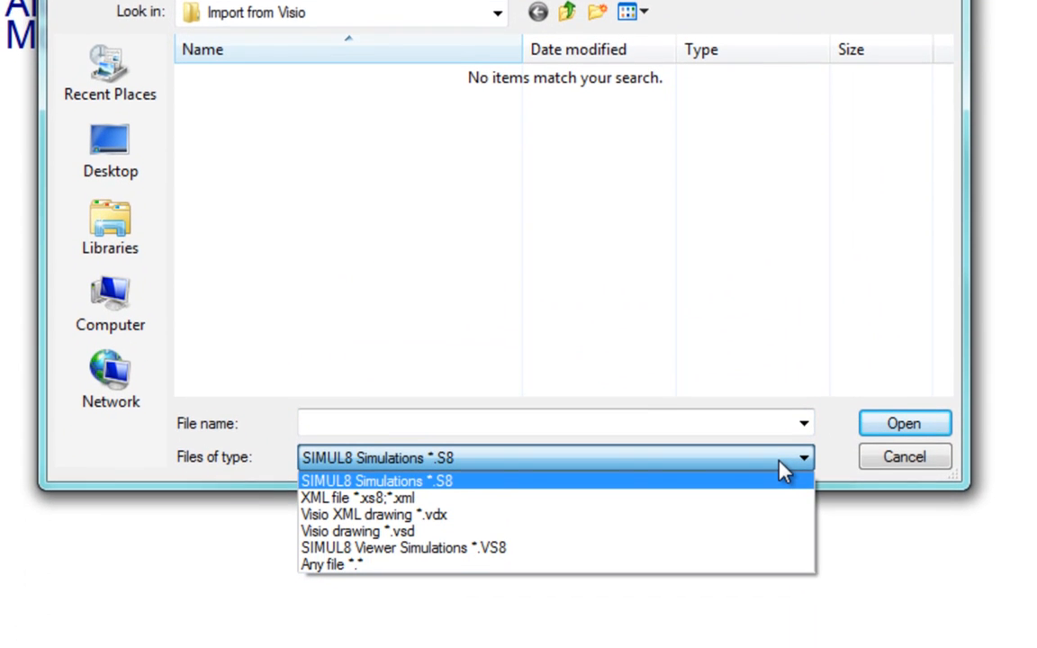
{"action": "mouse_move", "coordinate": [770, 490]}
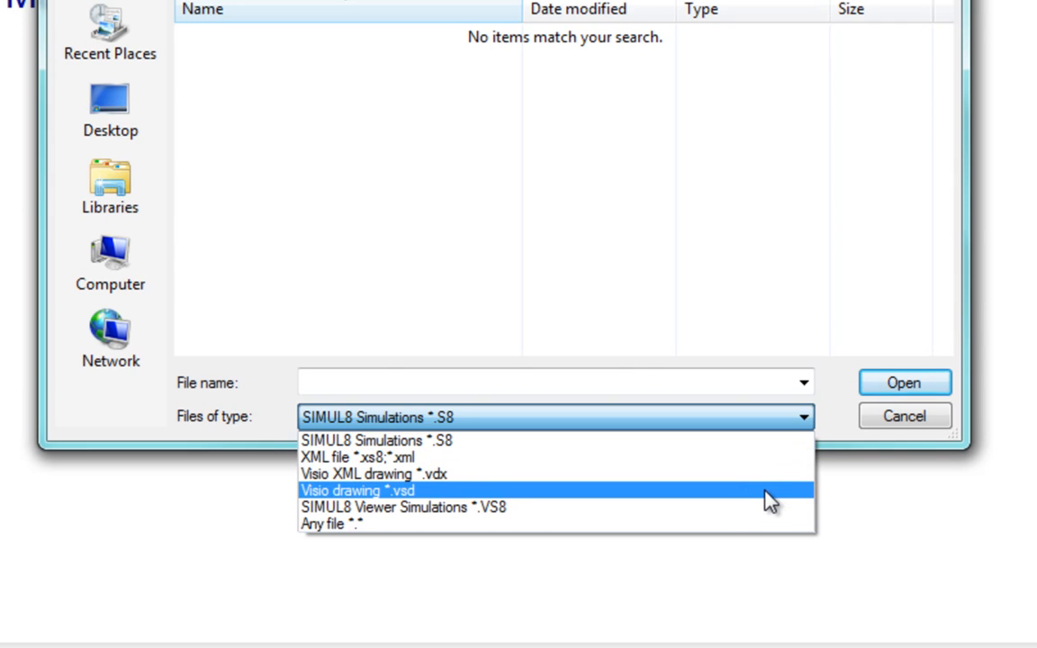
{"action": "left_click", "coordinate": [374, 474]}
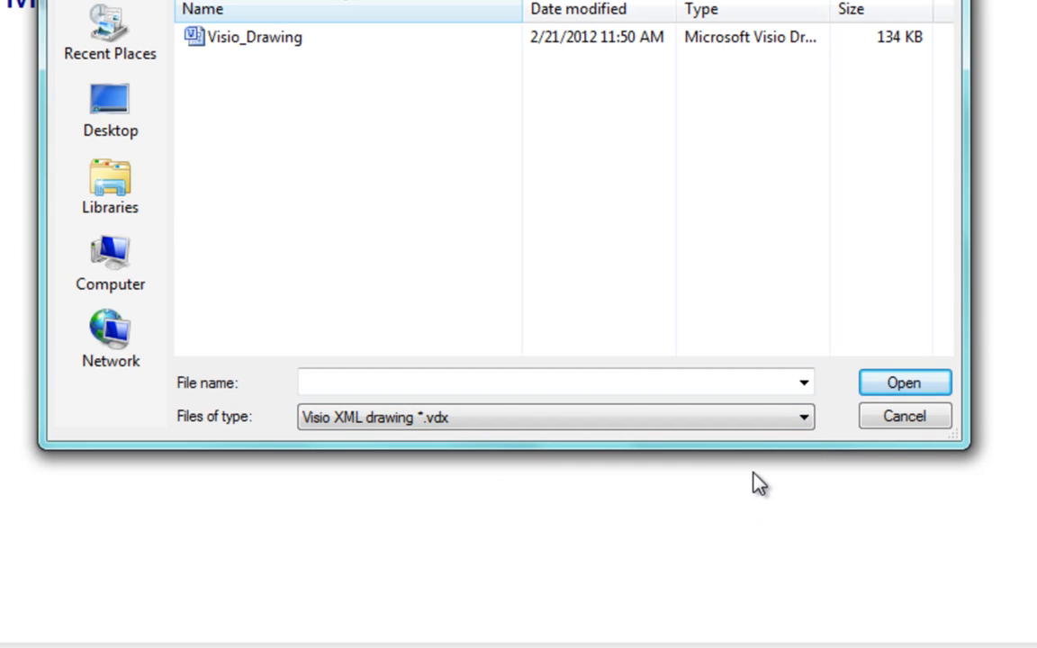
{"action": "mouse_move", "coordinate": [264, 65]}
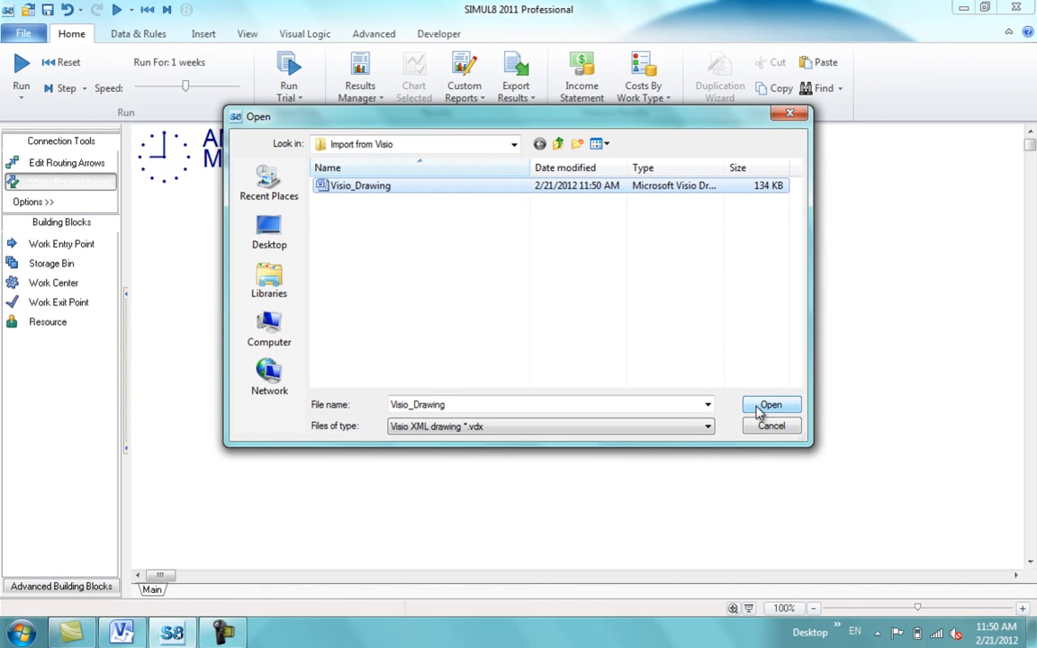
{"action": "left_click", "coordinate": [771, 405]}
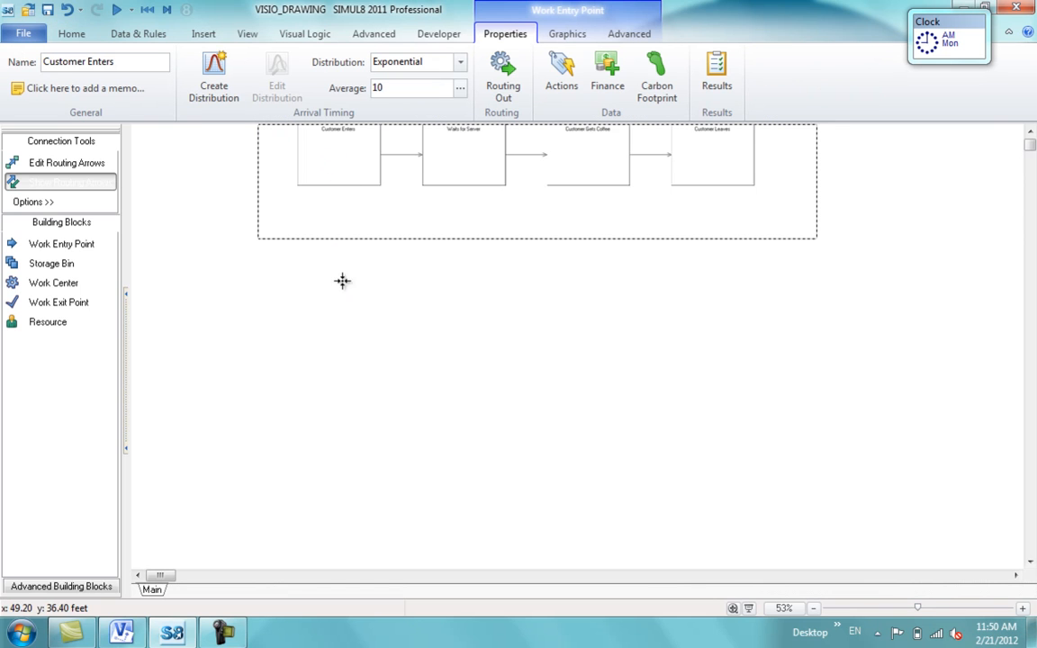
- Drag Customer Enters out of the imported frame so the four blocks form one row
{"action": "left_click_drag", "start_coordinate": [339, 155], "coordinate": [353, 290]}
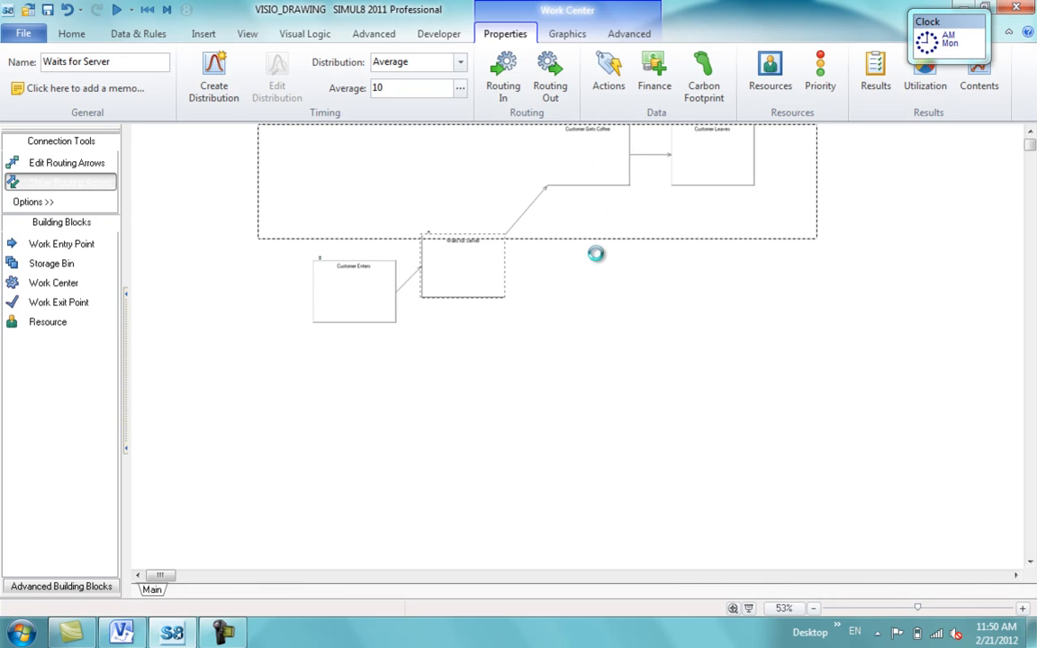
{"action": "left_click", "coordinate": [725, 252]}
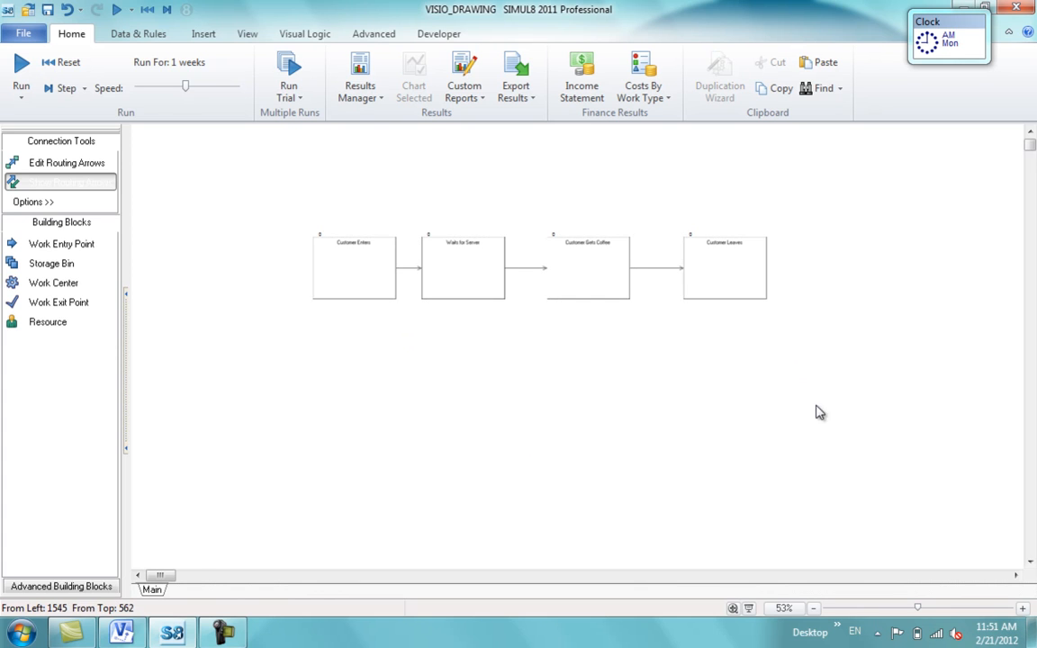
{"action": "left_click", "coordinate": [1023, 608]}
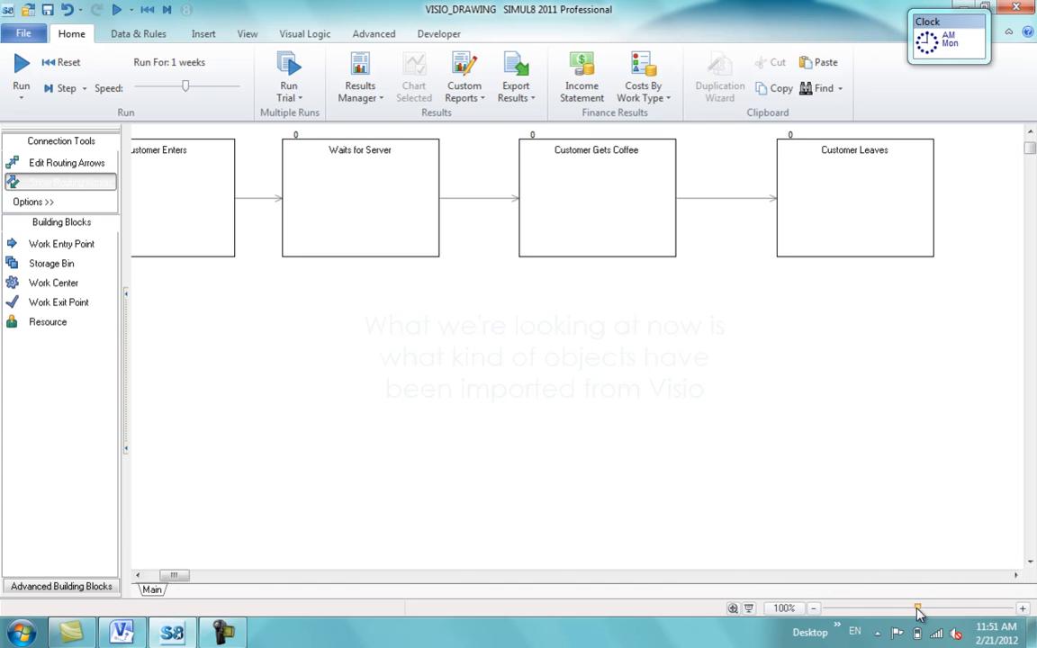
{"action": "left_click_drag", "start_coordinate": [918, 609], "coordinate": [905, 609]}
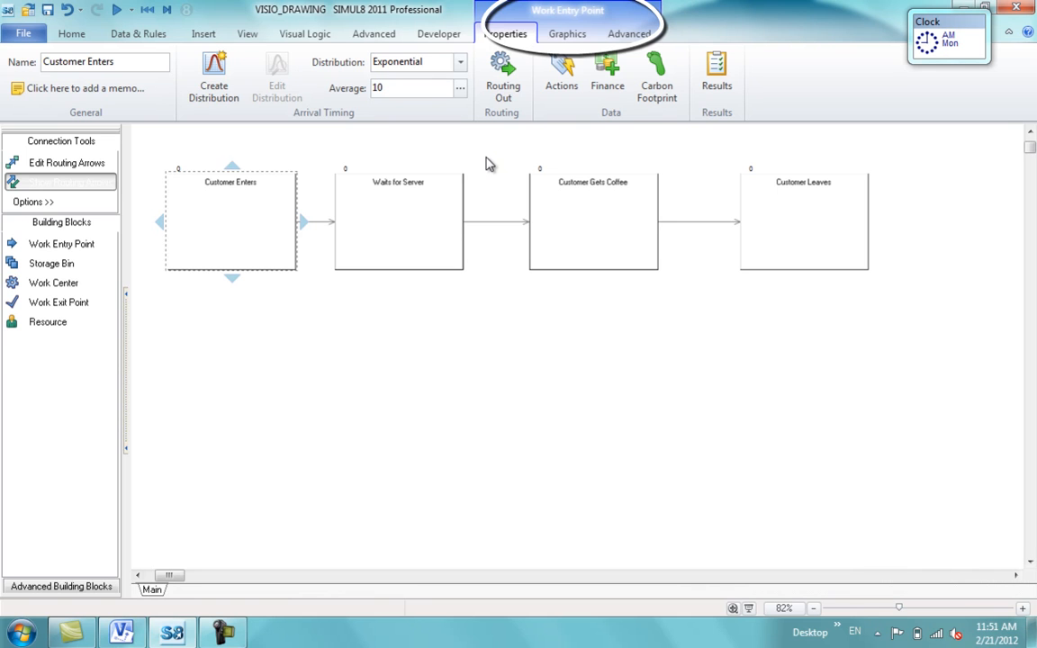
{"action": "left_click", "coordinate": [398, 220]}
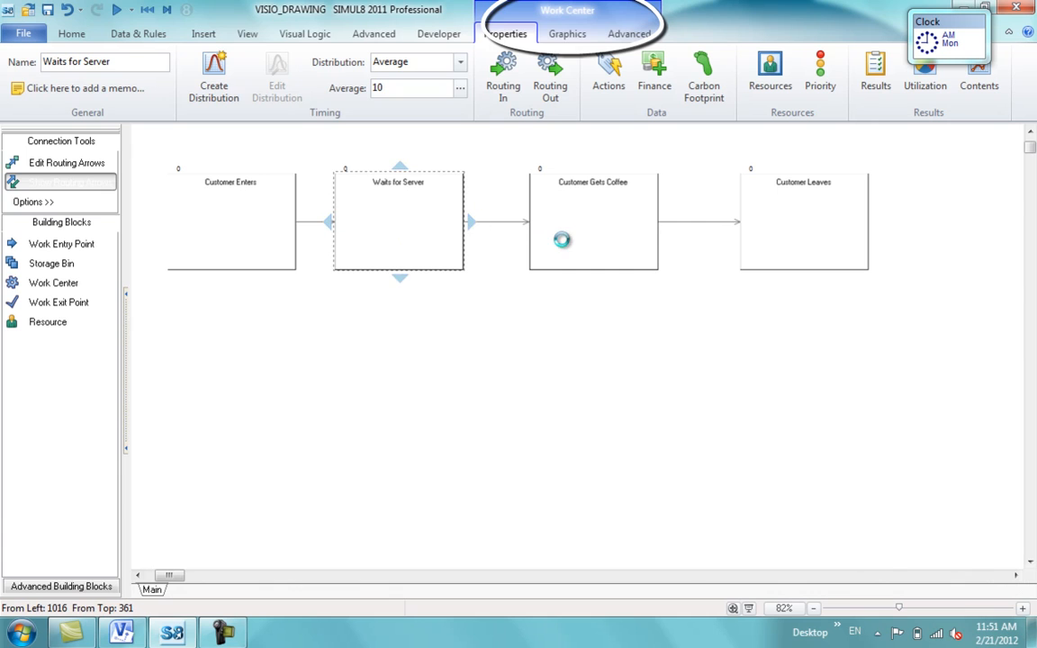
{"action": "left_click", "coordinate": [593, 221]}
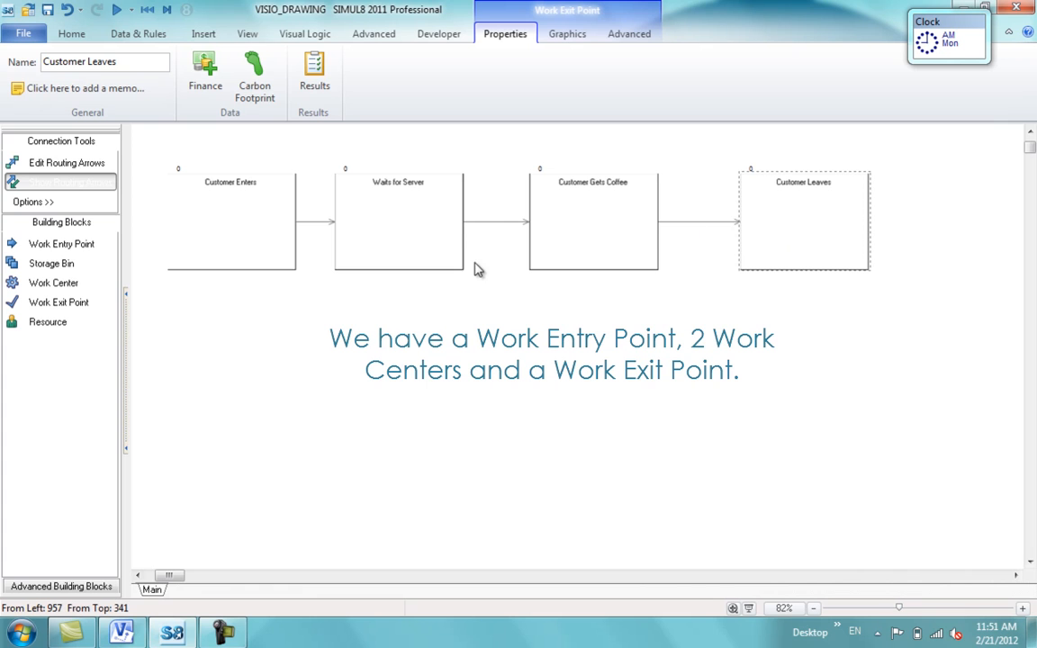
{"action": "left_click", "coordinate": [398, 221]}
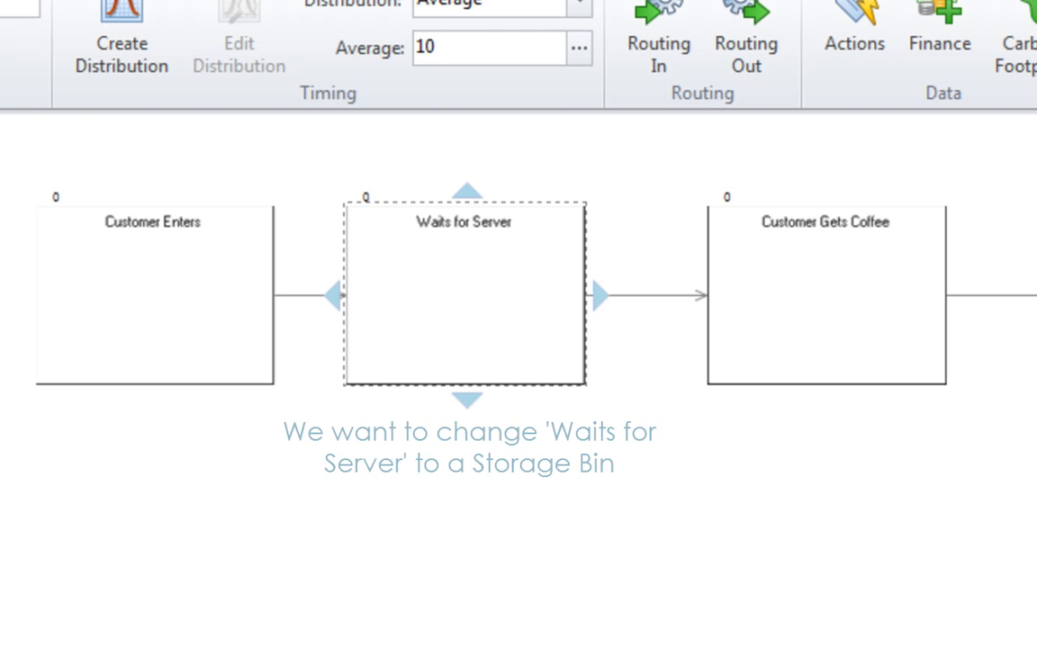
{"action": "mouse_move", "coordinate": [272, 481]}
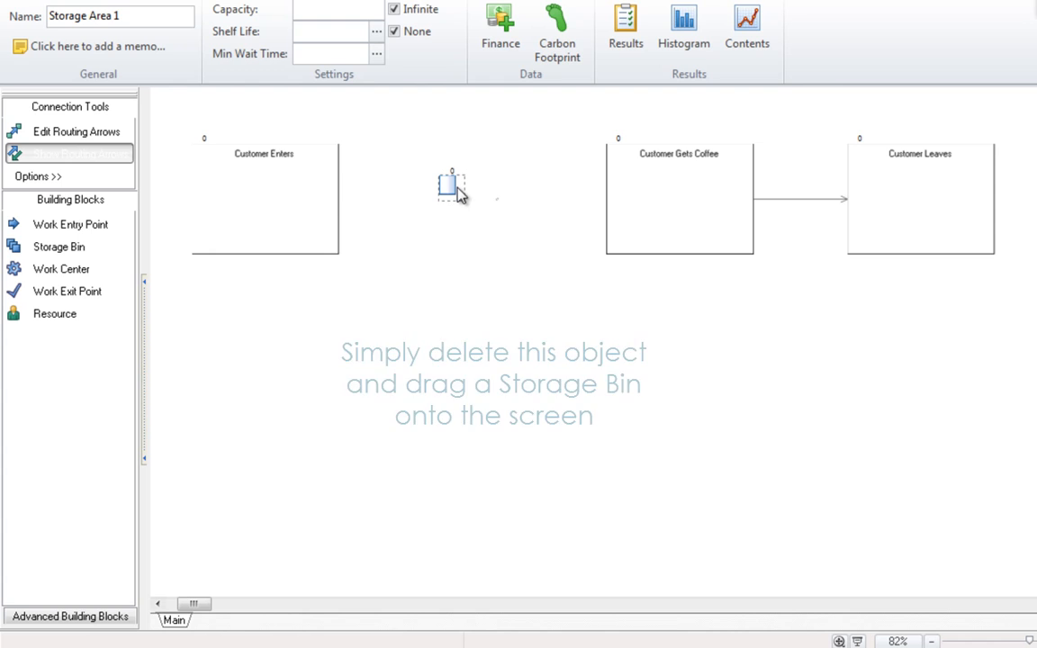
- Link a storage bin between Customer Enters and Customer Gets Coffee in place of Waits for Server
{"action": "left_click", "coordinate": [264, 198]}
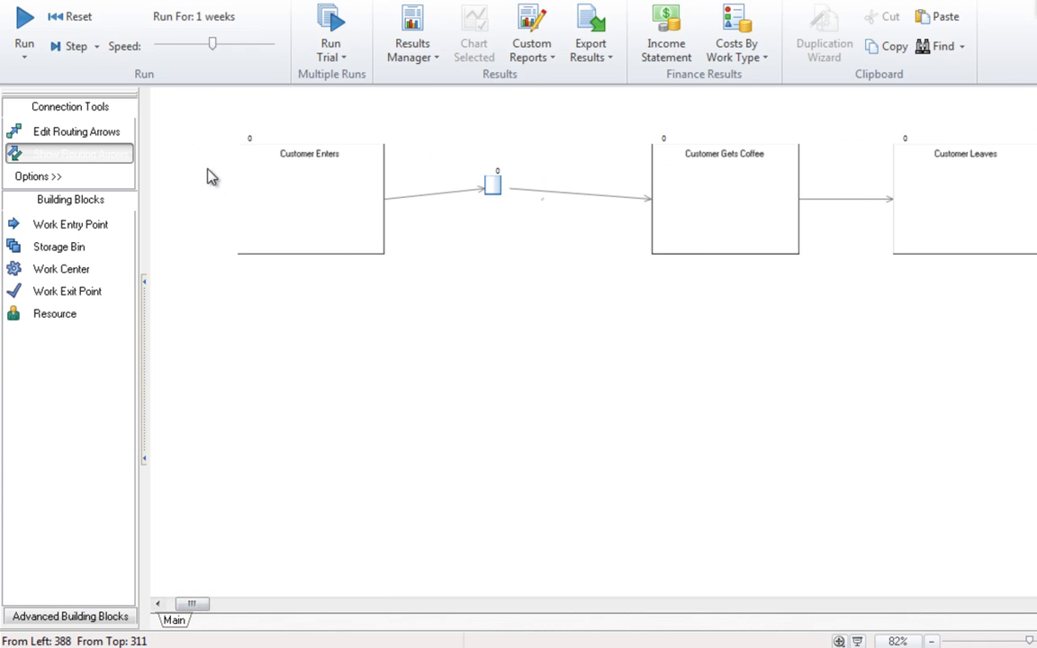
- Run and pause the simulation (16 queued, 209 left), then view Customer Enters arrival settings
{"action": "left_click", "coordinate": [25, 31]}
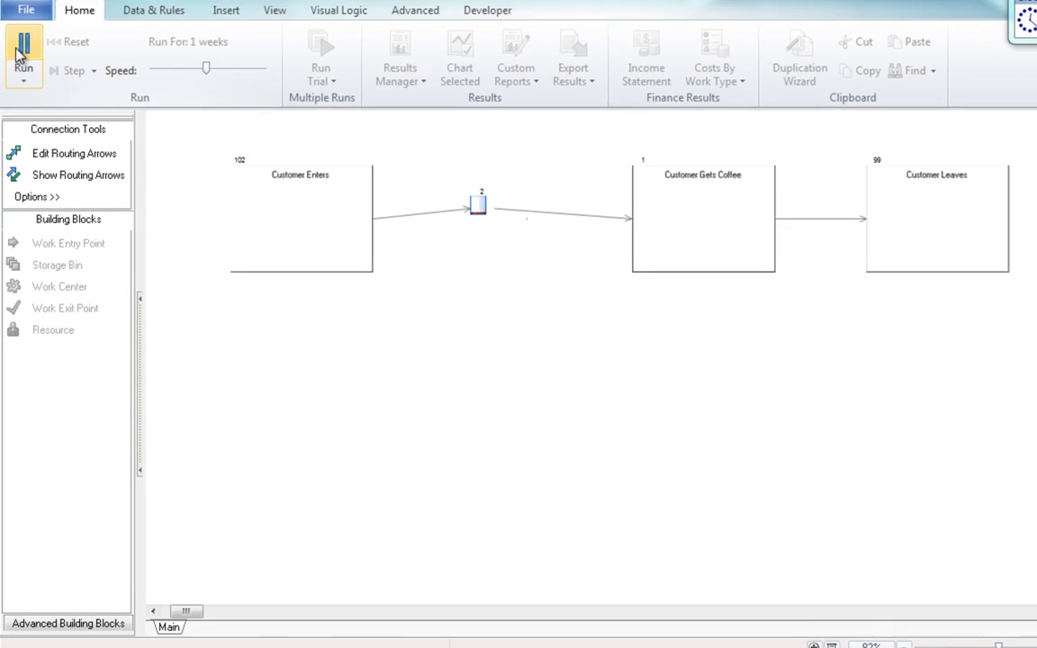
{"action": "left_click", "coordinate": [22, 54]}
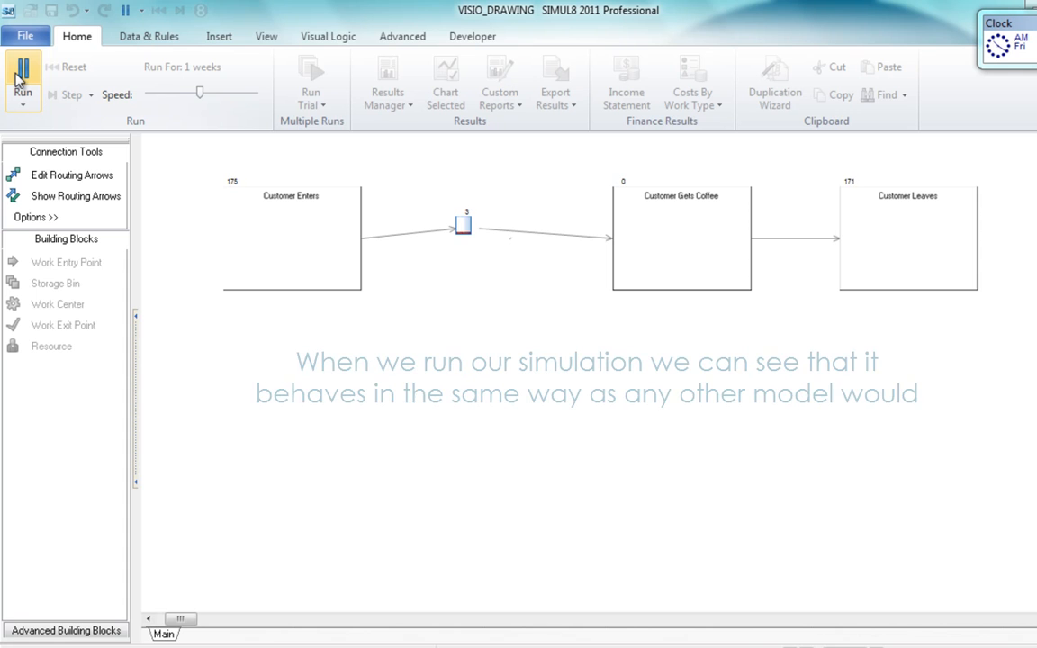
{"action": "left_click", "coordinate": [23, 72]}
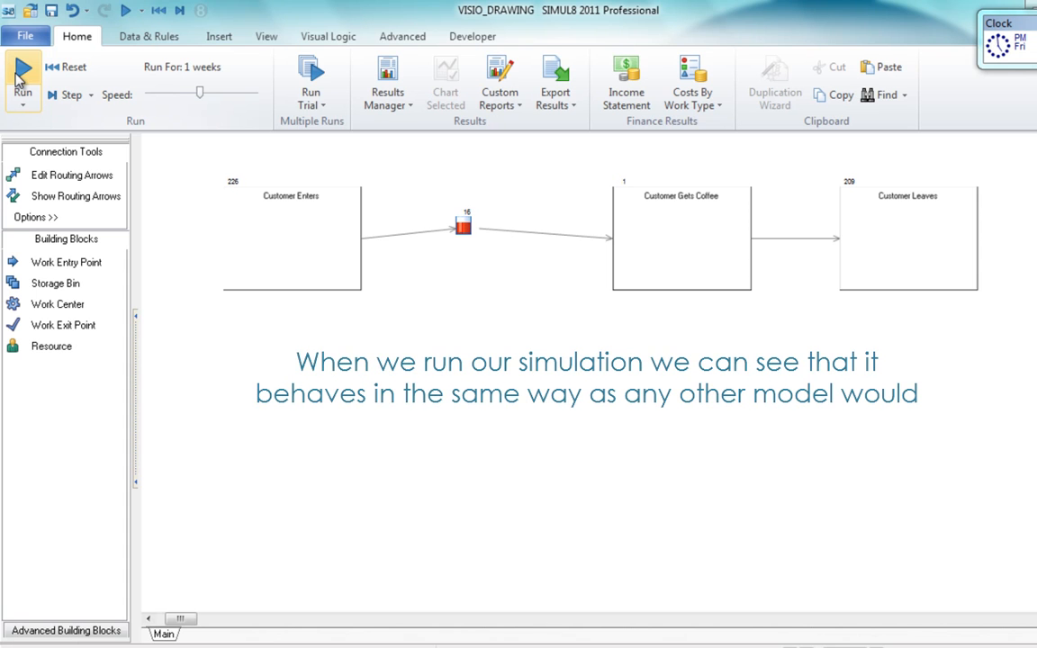
{"action": "left_click", "coordinate": [21, 76]}
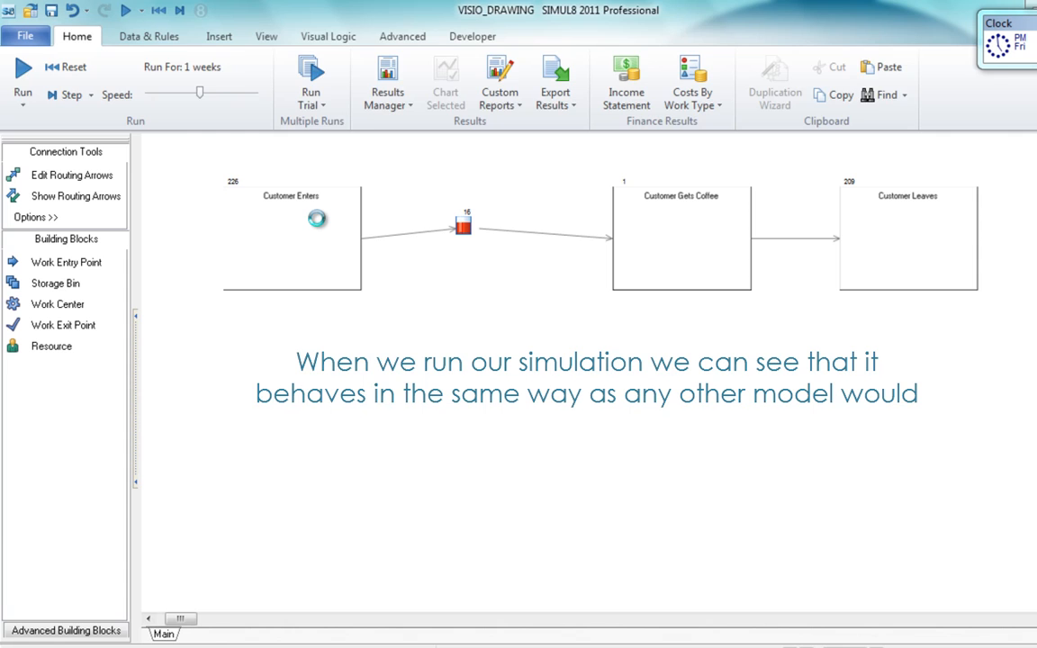
{"action": "left_click", "coordinate": [317, 219]}
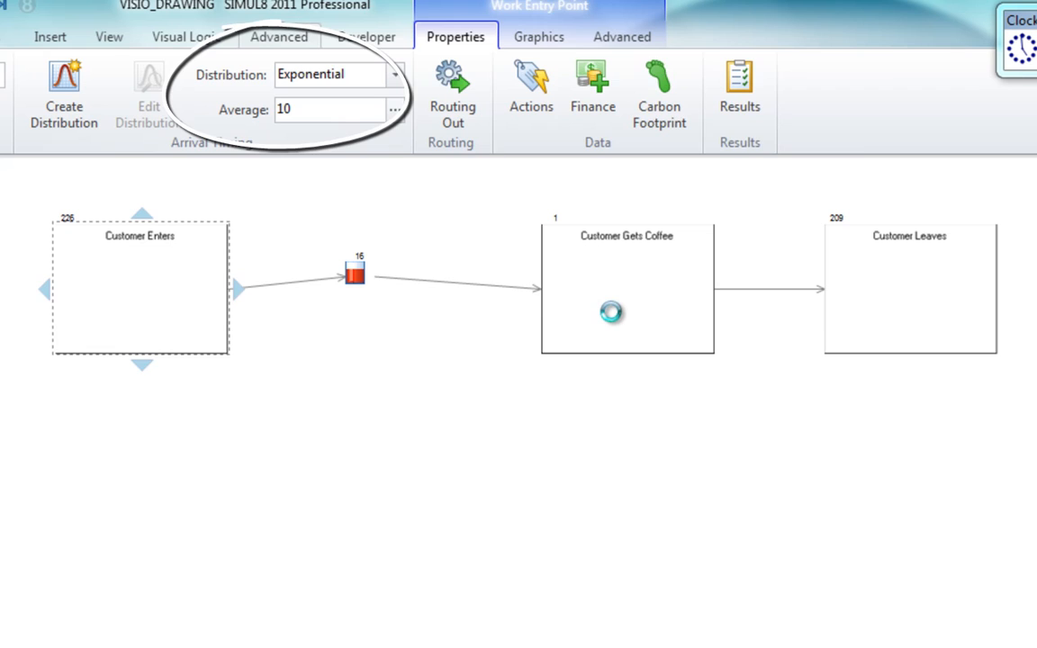
{"action": "left_click", "coordinate": [628, 288]}
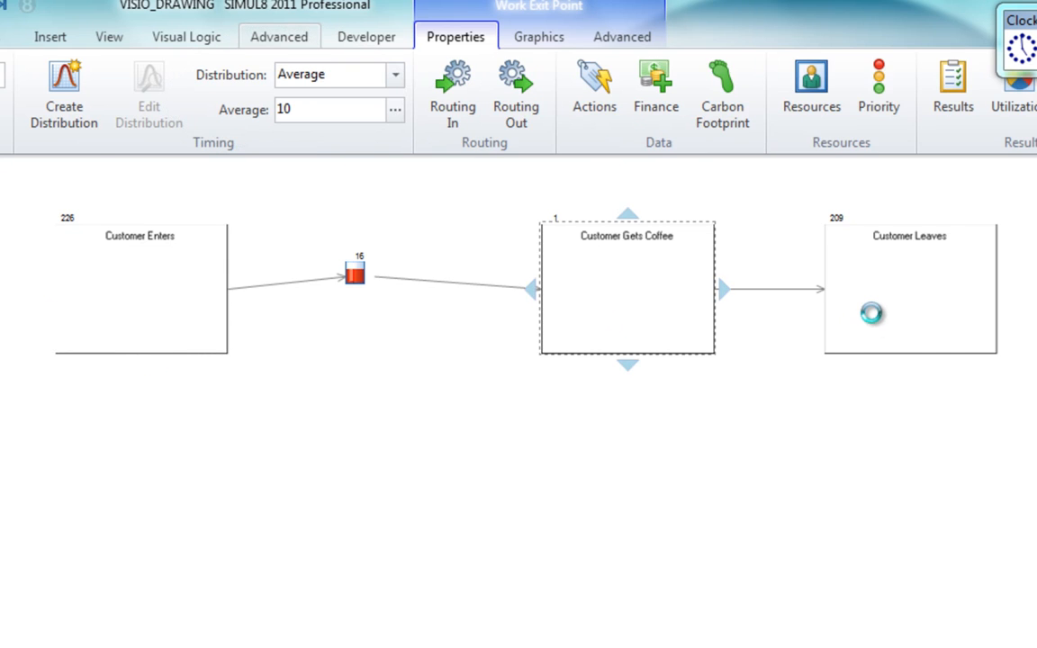